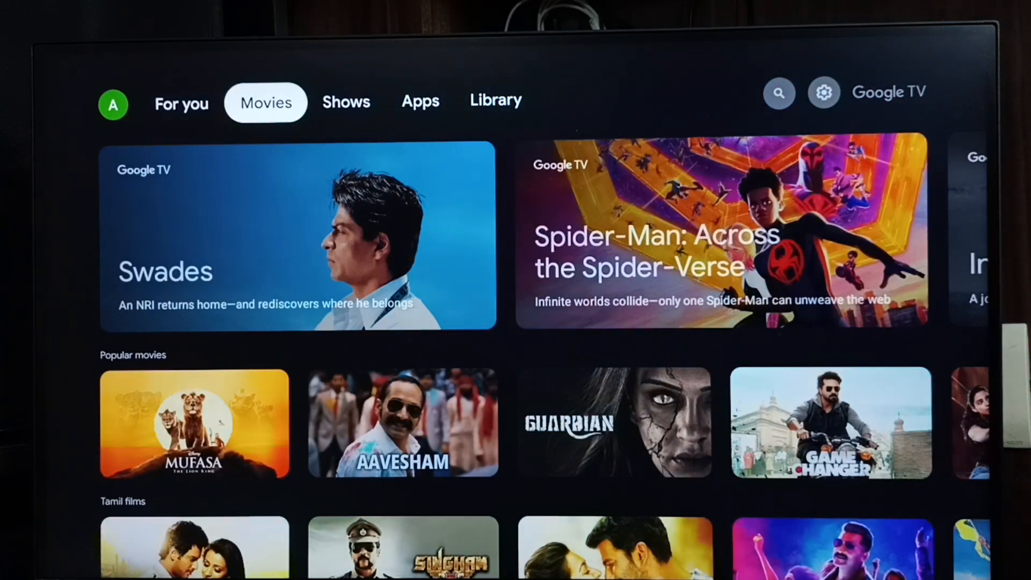
# Move past the Shows and Library sections and bring up the quick settings panel.
pyautogui.click(346, 102)
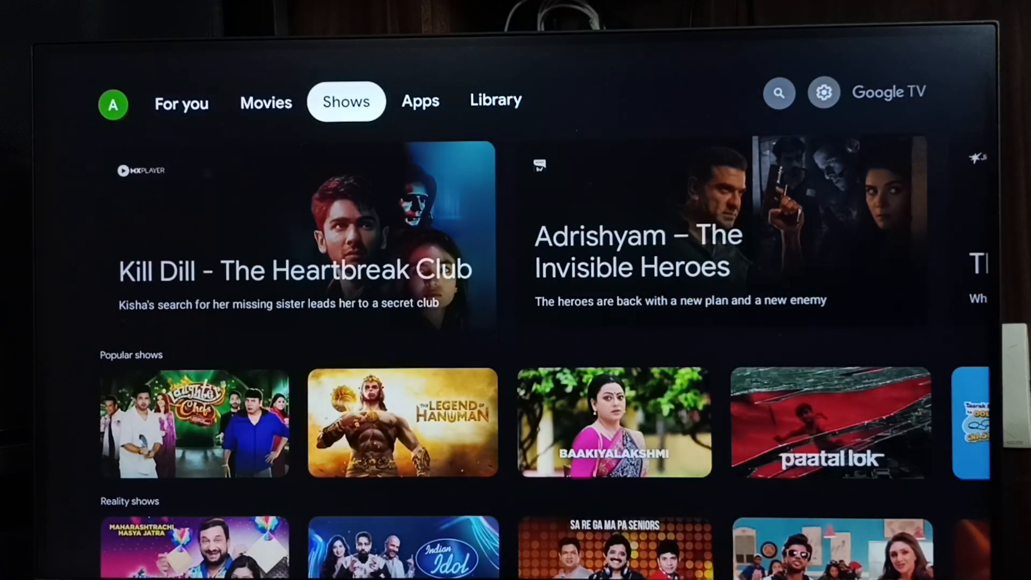
pyautogui.click(495, 100)
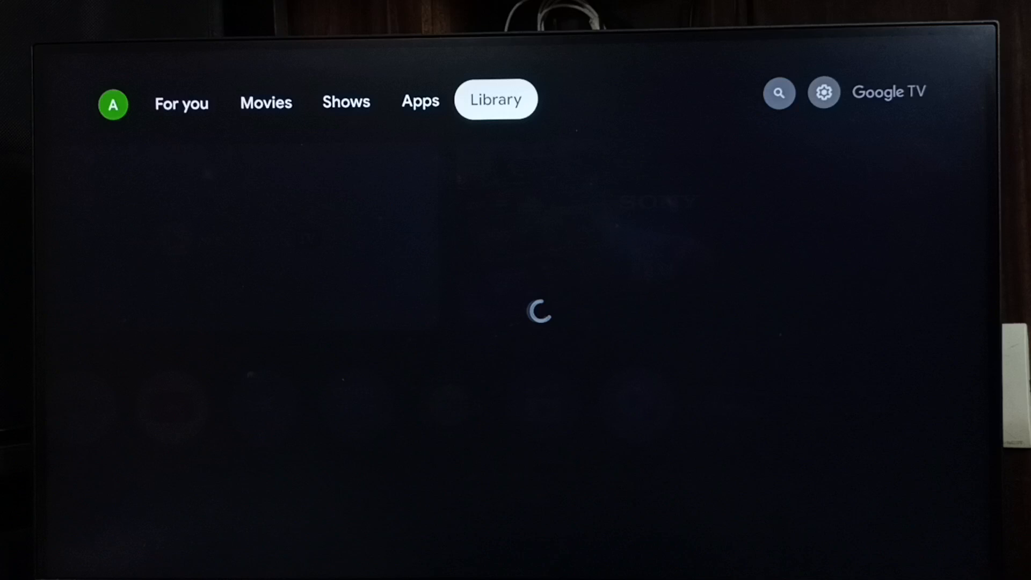
pyautogui.click(824, 92)
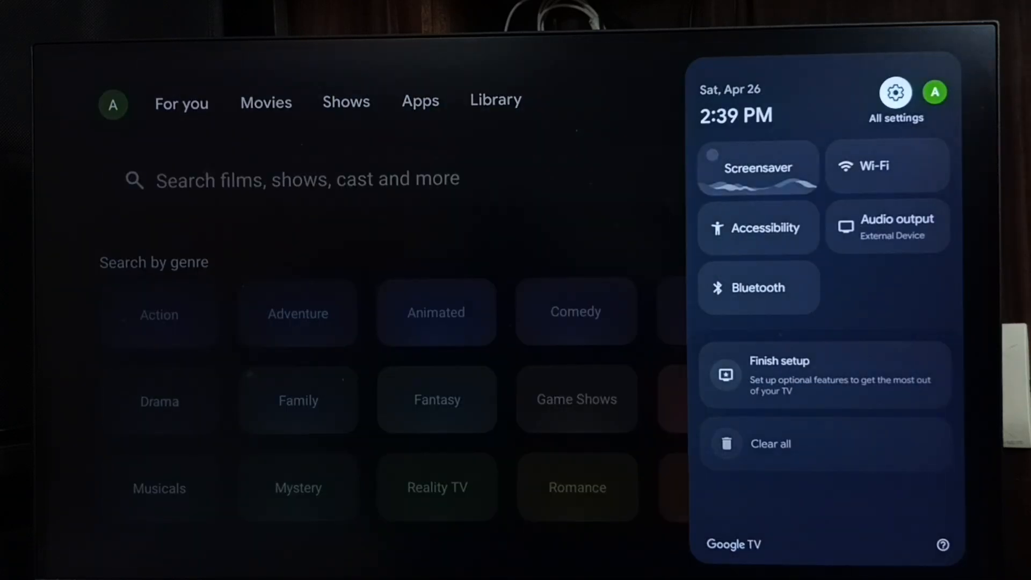
pyautogui.click(895, 93)
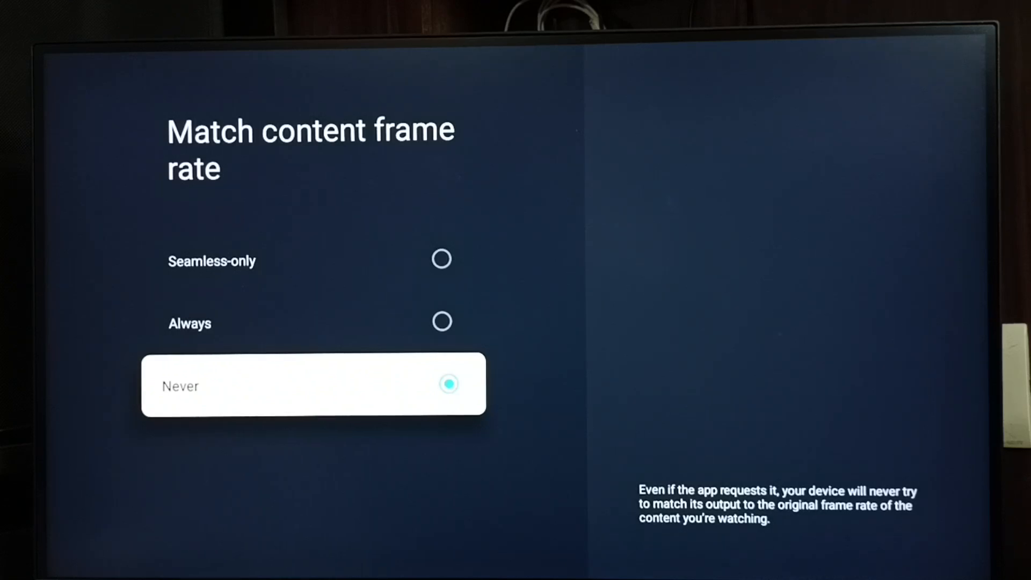
# Highlight the Always option for Match content frame rate.
pyautogui.press('up')
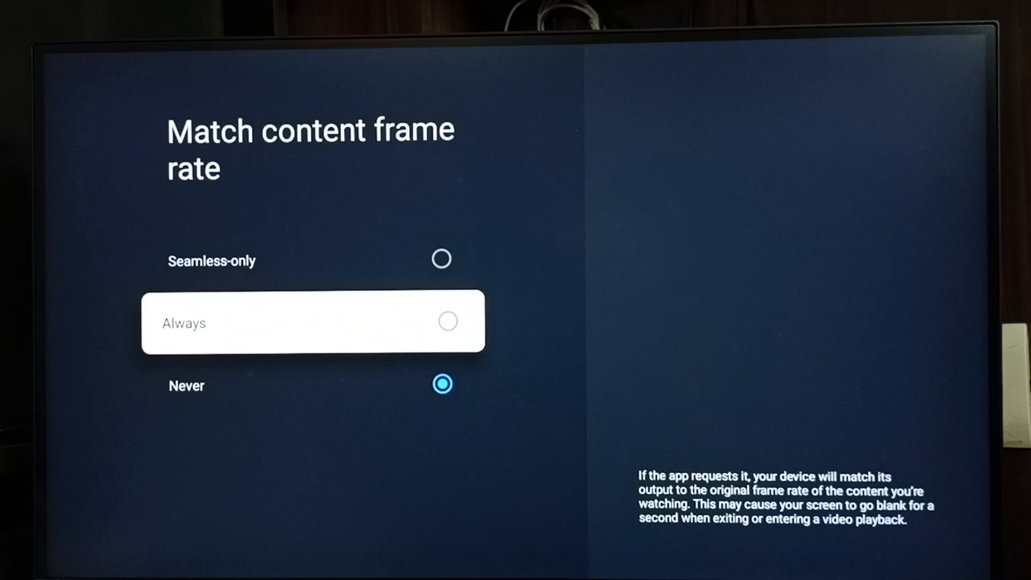